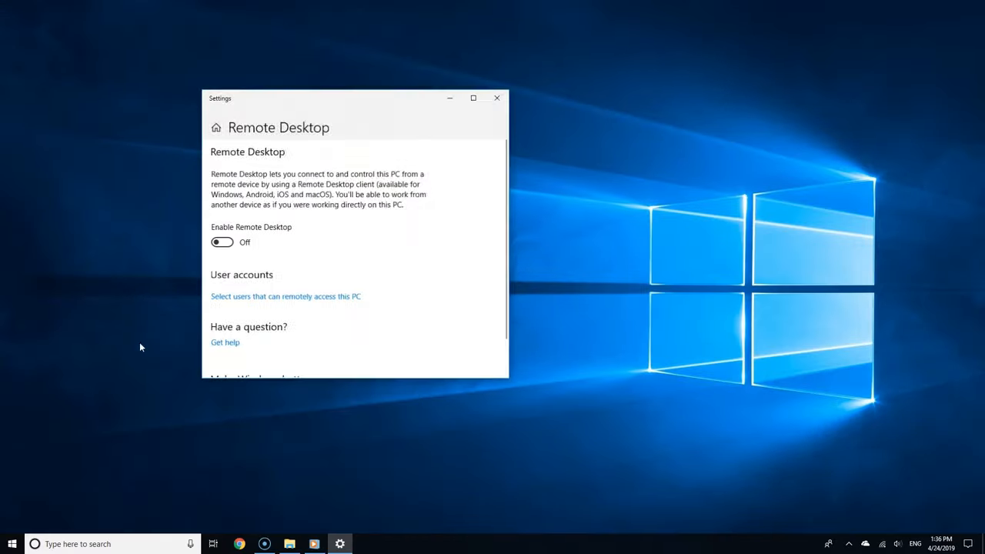
Turn the Enable Remote Desktop toggle on and close the Settings window
{"action": "left_click", "coordinate": [221, 242]}
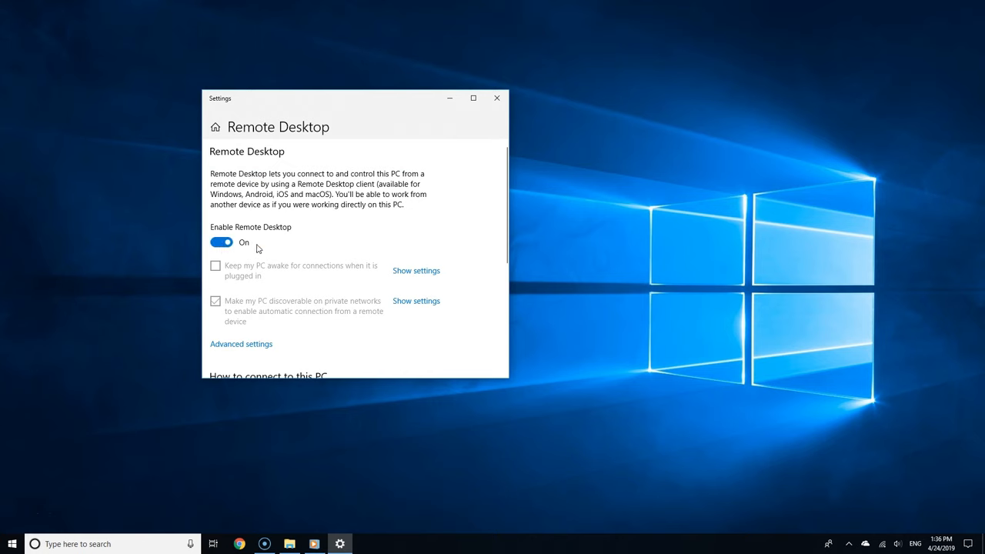
{"action": "mouse_move", "coordinate": [359, 102]}
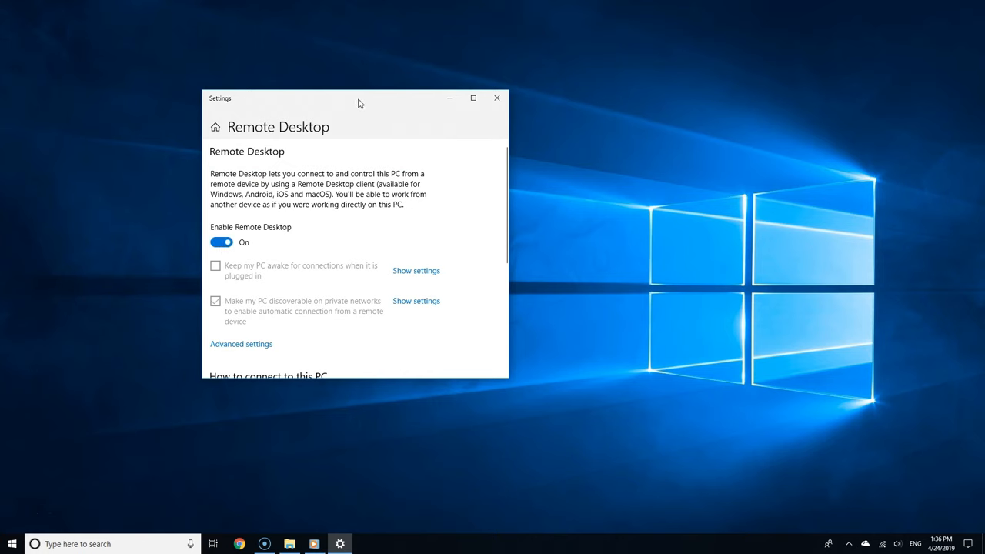
{"action": "left_click_drag", "start_coordinate": [358, 99], "coordinate": [361, 109]}
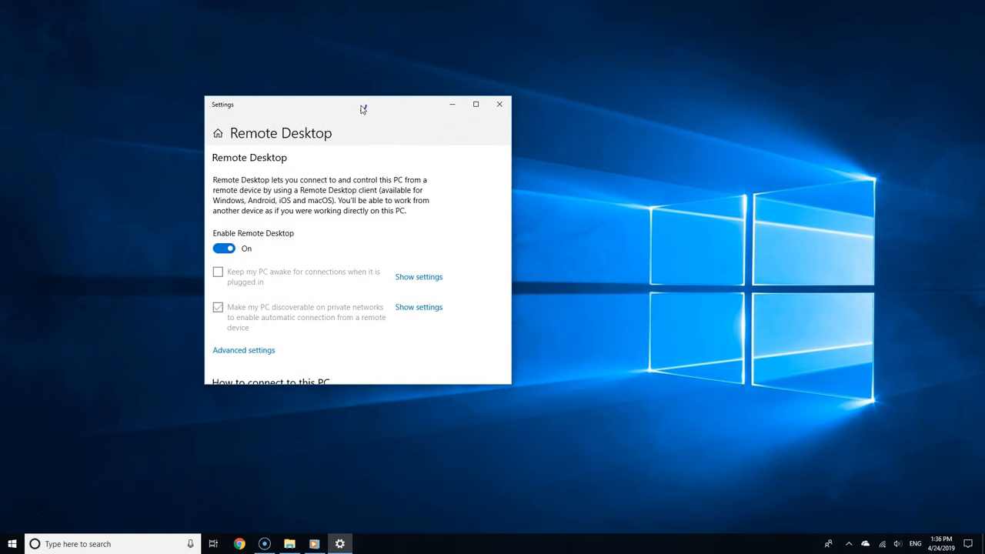
{"action": "left_click_drag", "start_coordinate": [361, 104], "coordinate": [461, 210]}
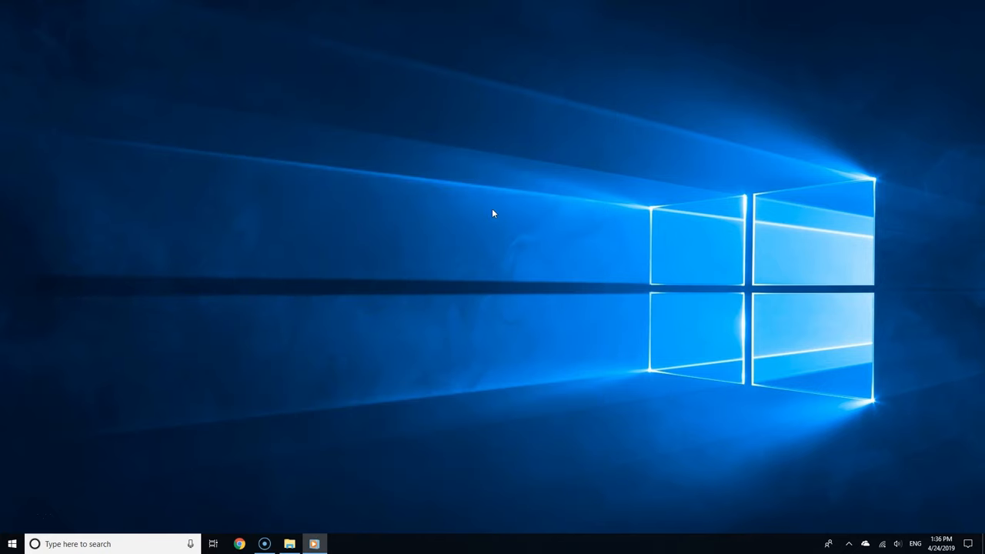
{"action": "mouse_move", "coordinate": [412, 214]}
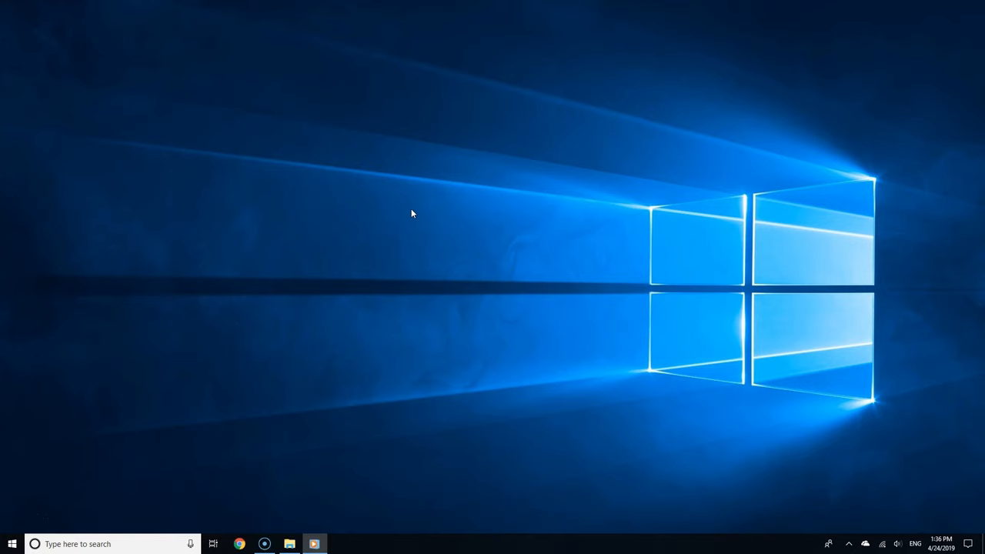
{"action": "mouse_move", "coordinate": [220, 294]}
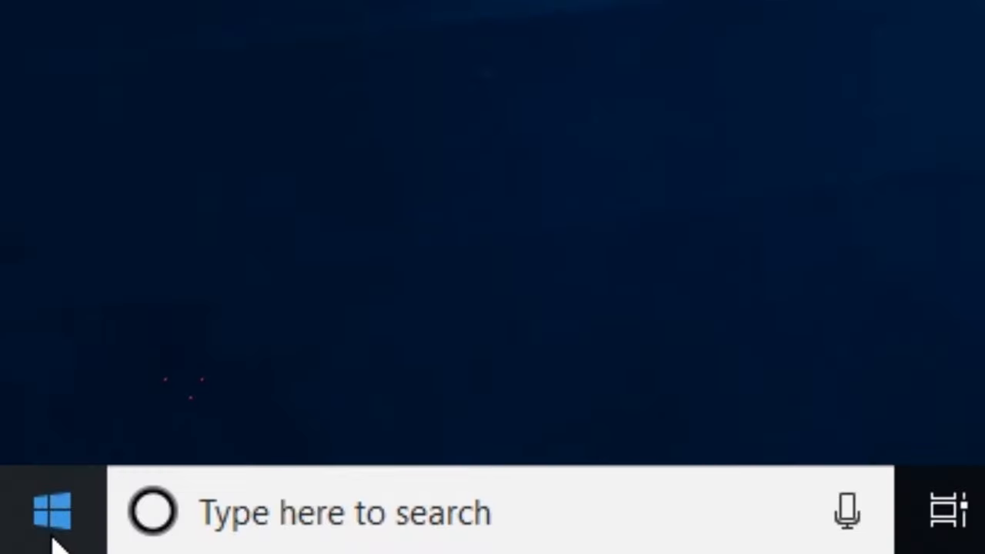
{"action": "type", "text": "com"}
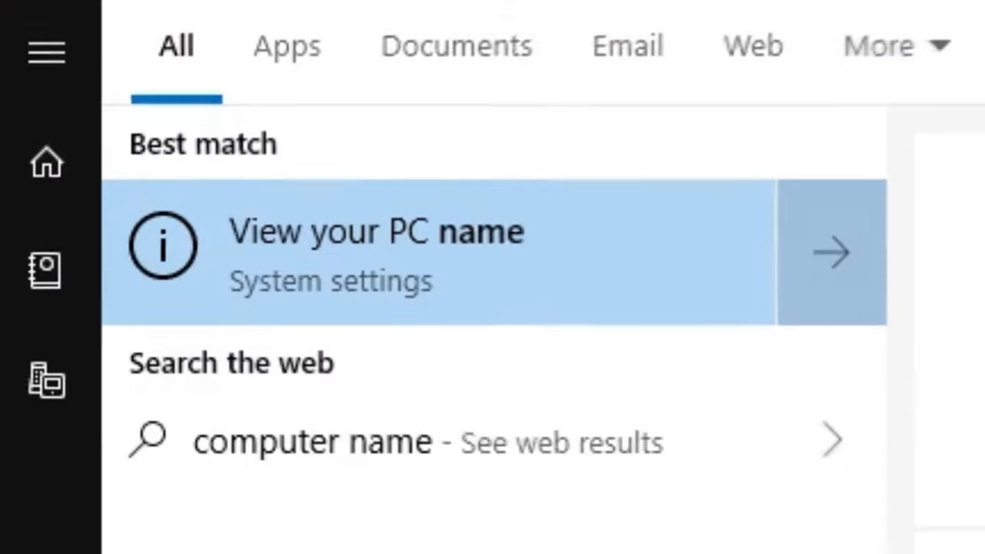
{"action": "mouse_move", "coordinate": [420, 277]}
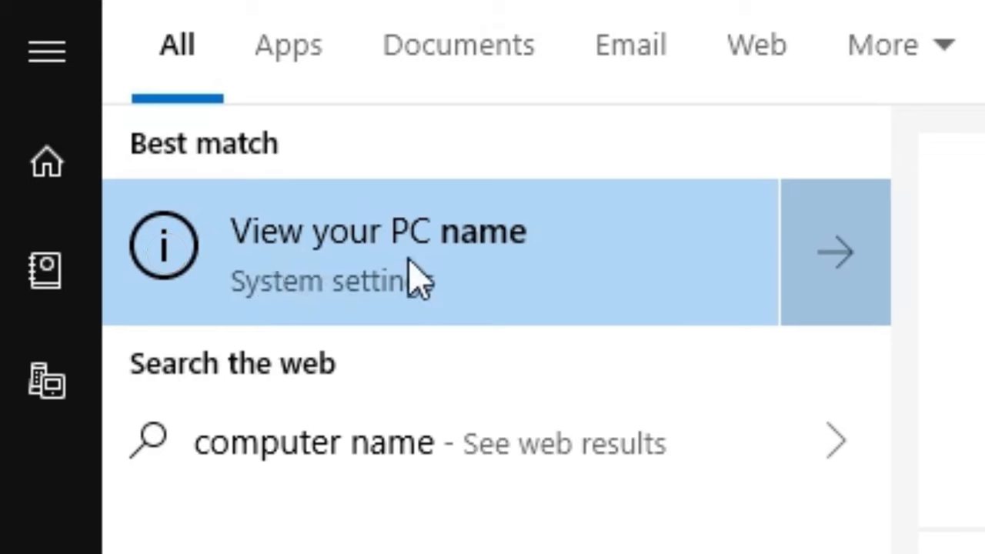
{"action": "mouse_move", "coordinate": [392, 277]}
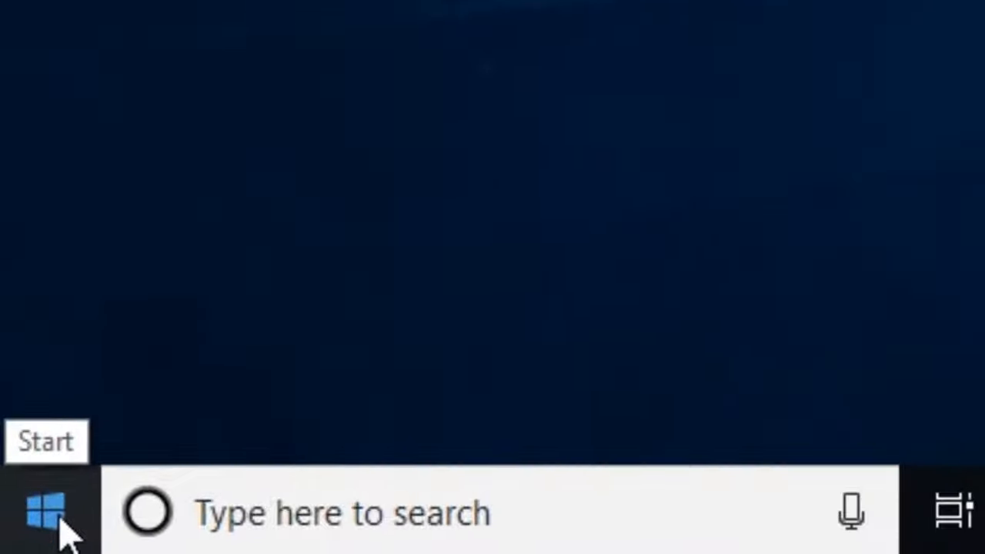
Look up and copy the Device name from the System About page, then close it
{"action": "right_click", "coordinate": [45, 511]}
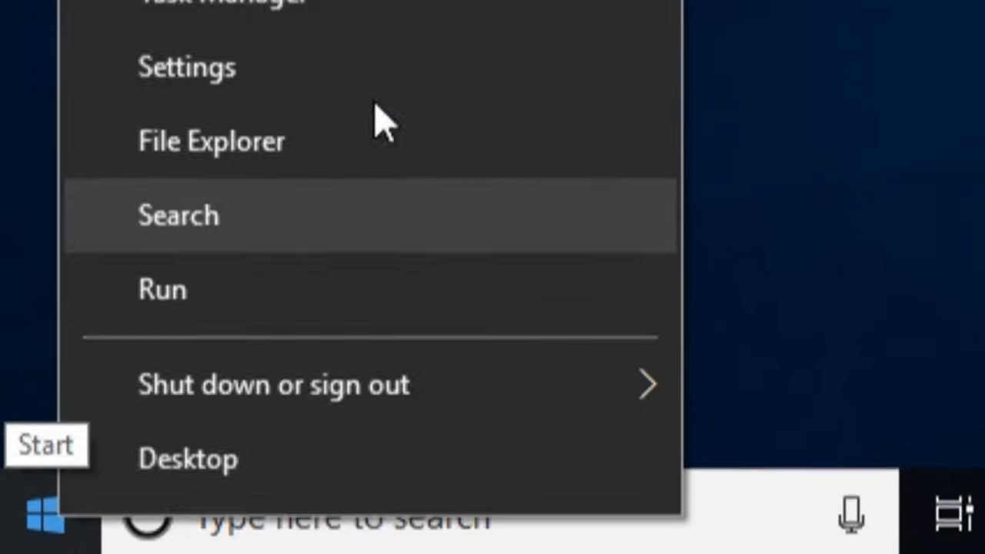
{"action": "left_click", "coordinate": [186, 67]}
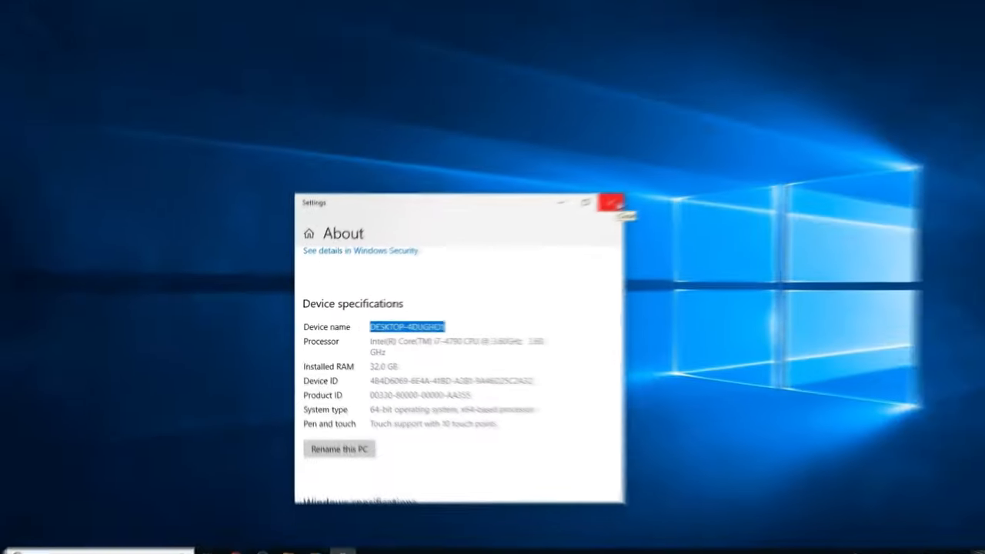
{"action": "left_click", "coordinate": [585, 203]}
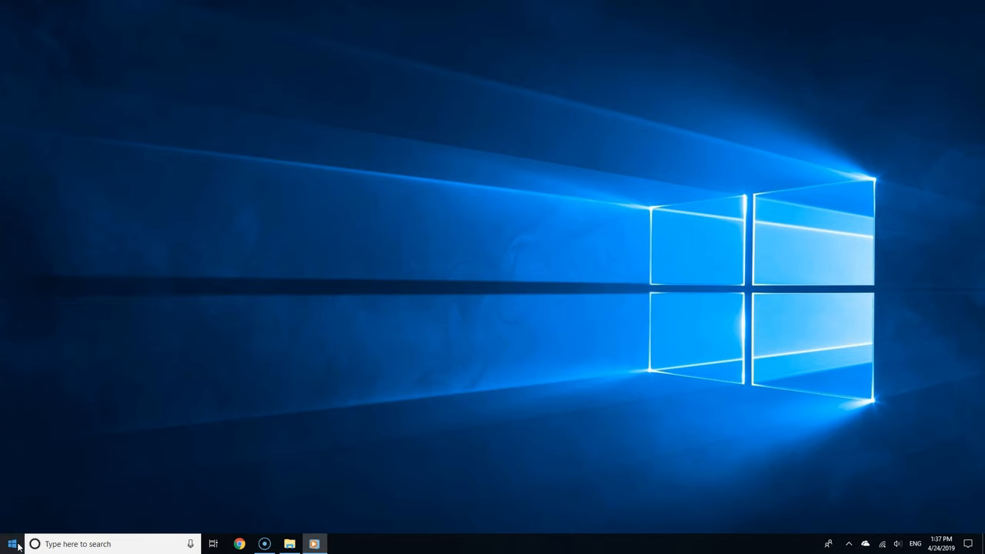
Paste DESKTOP-4DUGHD1 into Remote Desktop Connection's Computer box and connect
{"action": "left_click", "coordinate": [12, 543]}
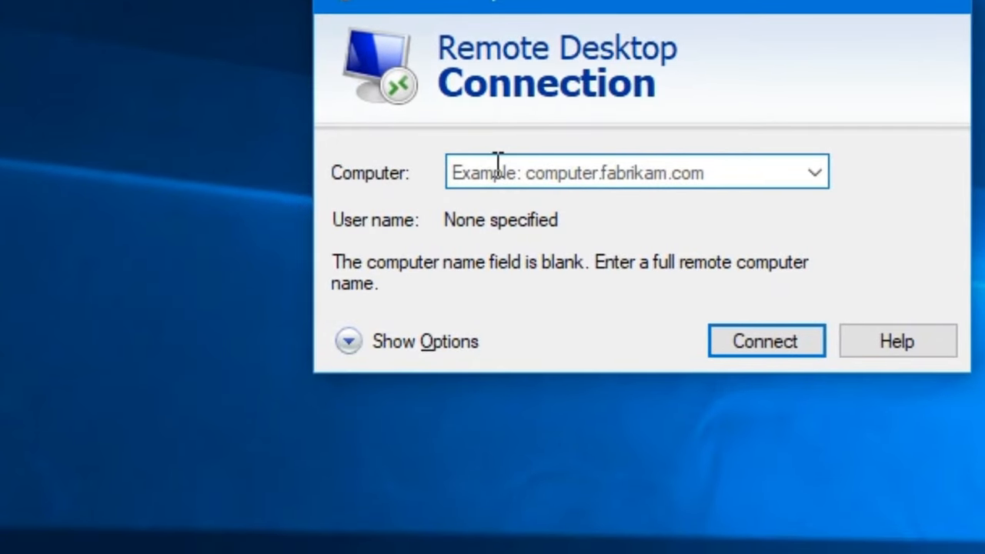
{"action": "mouse_move", "coordinate": [604, 172]}
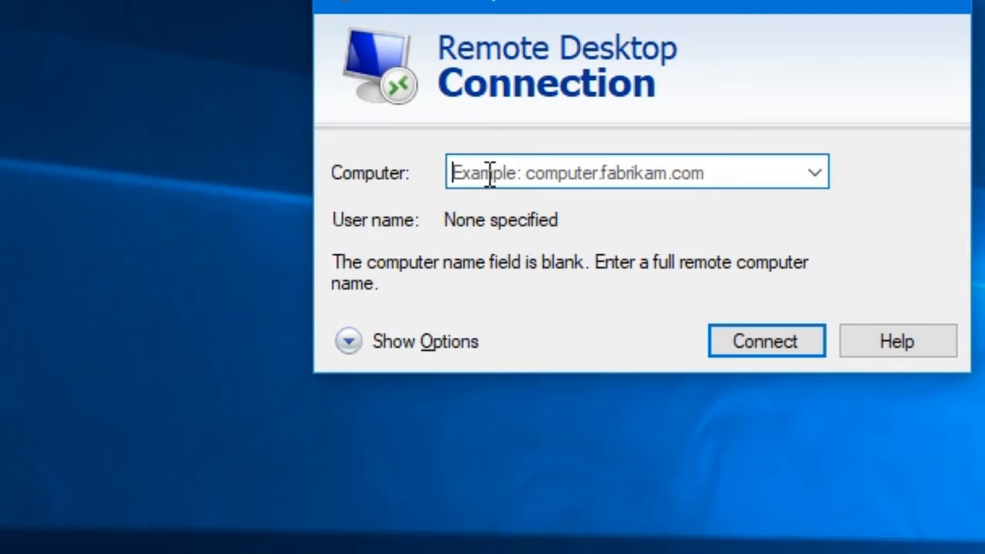
{"action": "right_click", "coordinate": [485, 171]}
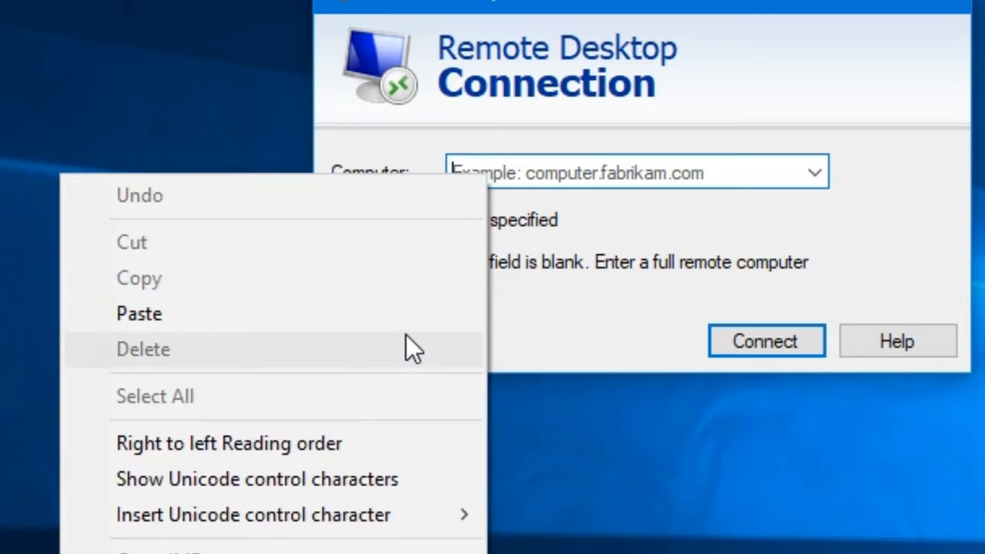
{"action": "left_click", "coordinate": [138, 313]}
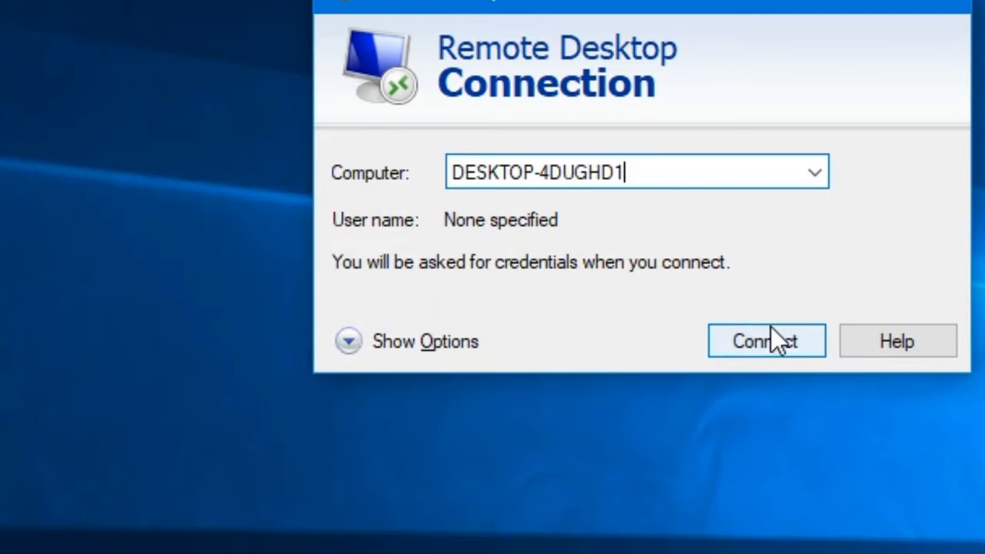
{"action": "left_click", "coordinate": [764, 341]}
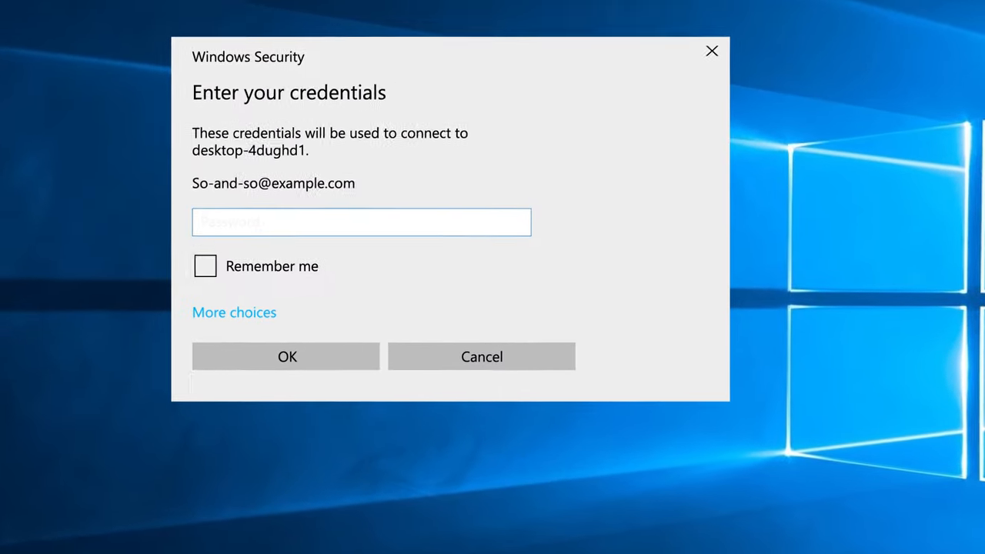
Enter the account password in the Windows Security prompt and submit it
{"action": "type", "text": "password"}
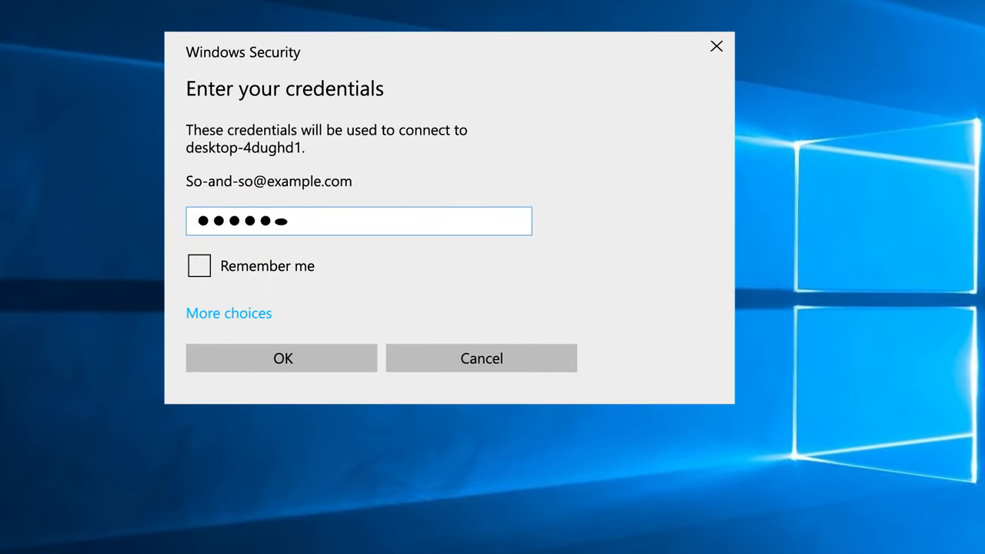
{"action": "left_click", "coordinate": [282, 358]}
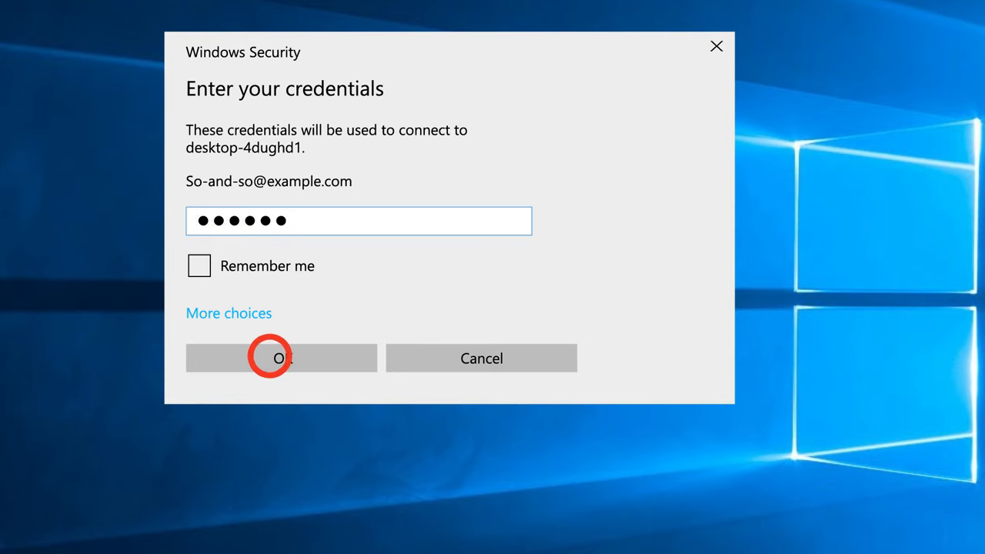
{"action": "left_click", "coordinate": [282, 358]}
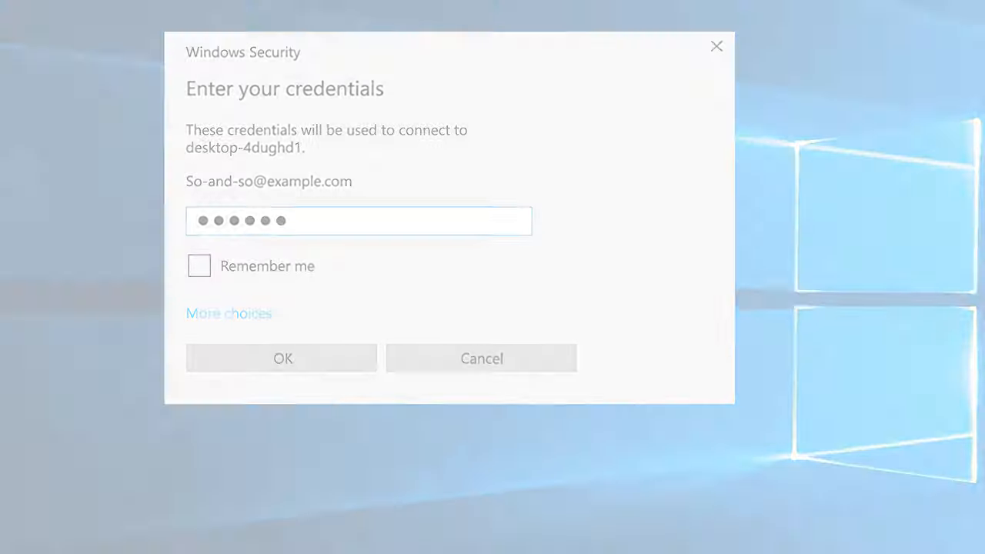